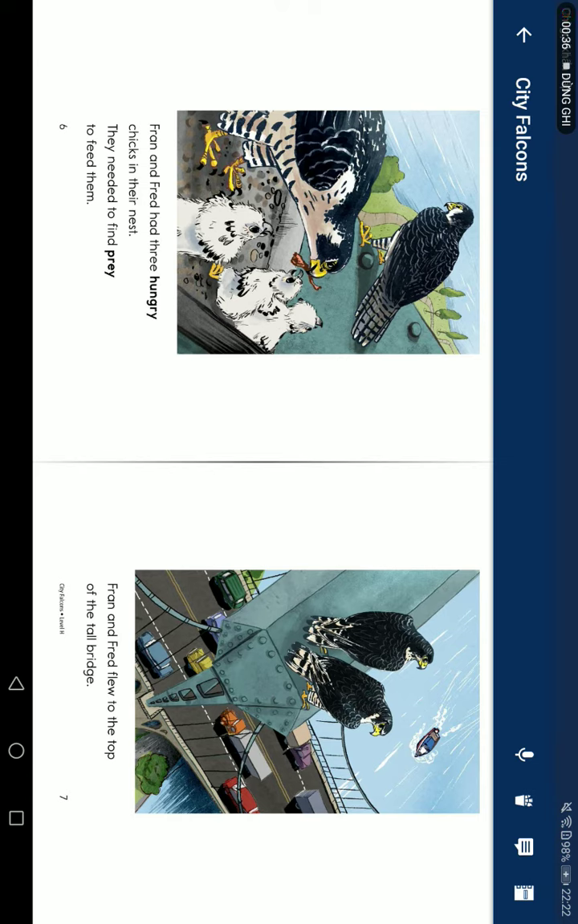
scroll(left, 3)
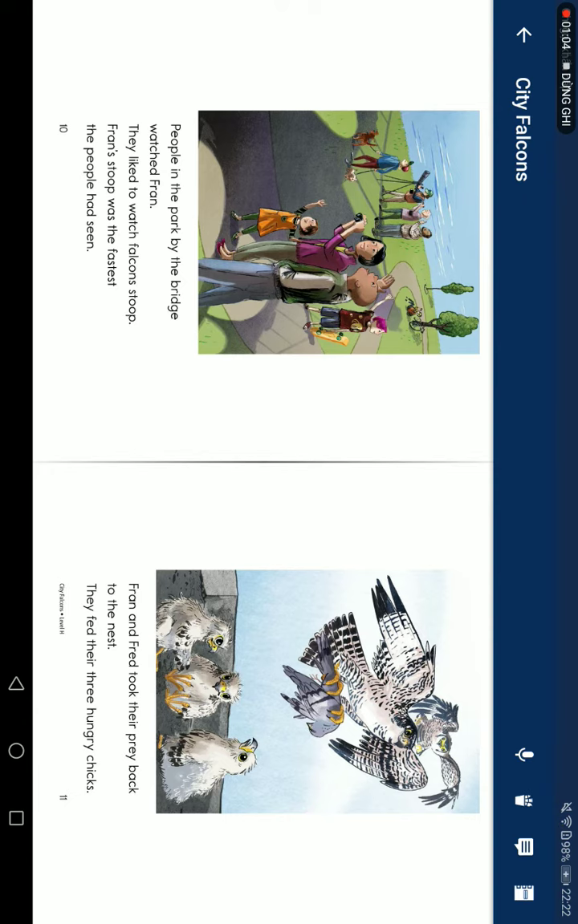
scroll(down, 3)
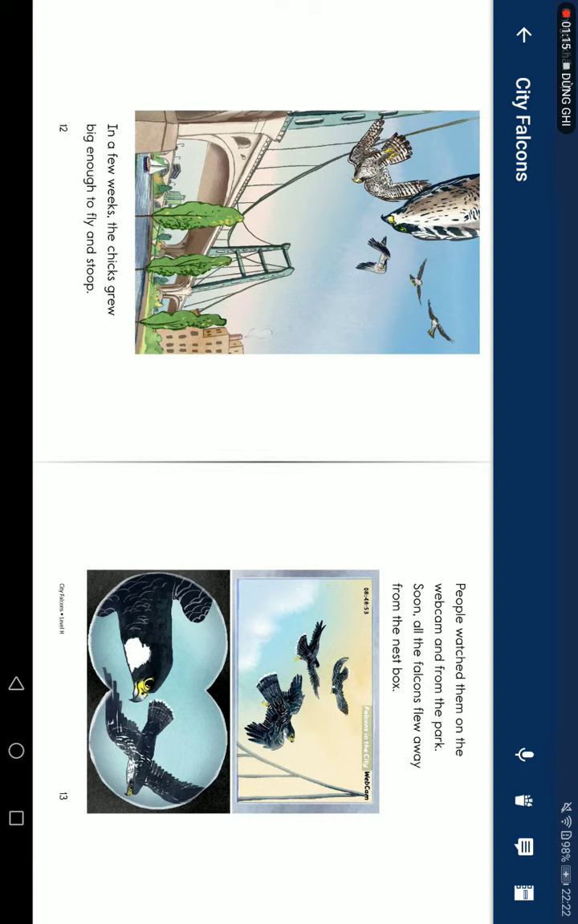
scroll(left, 3)
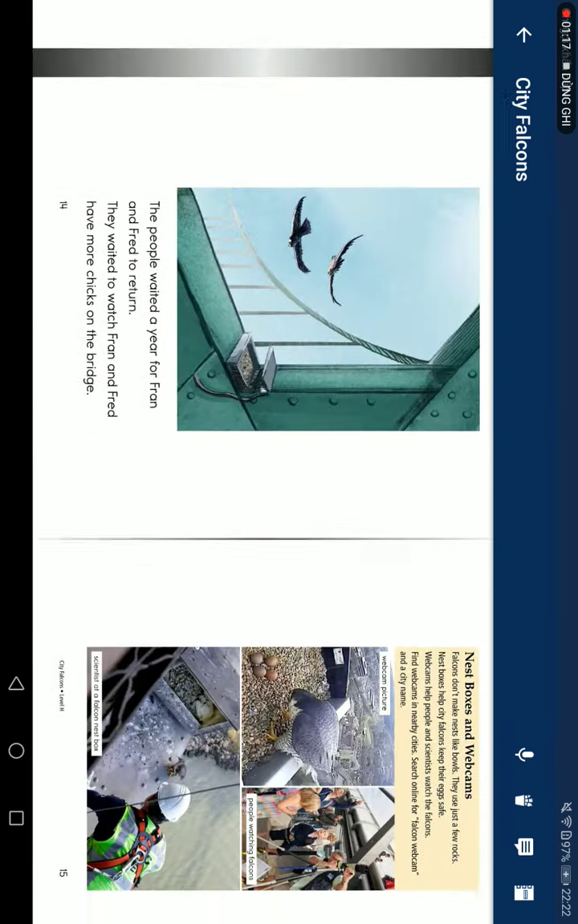